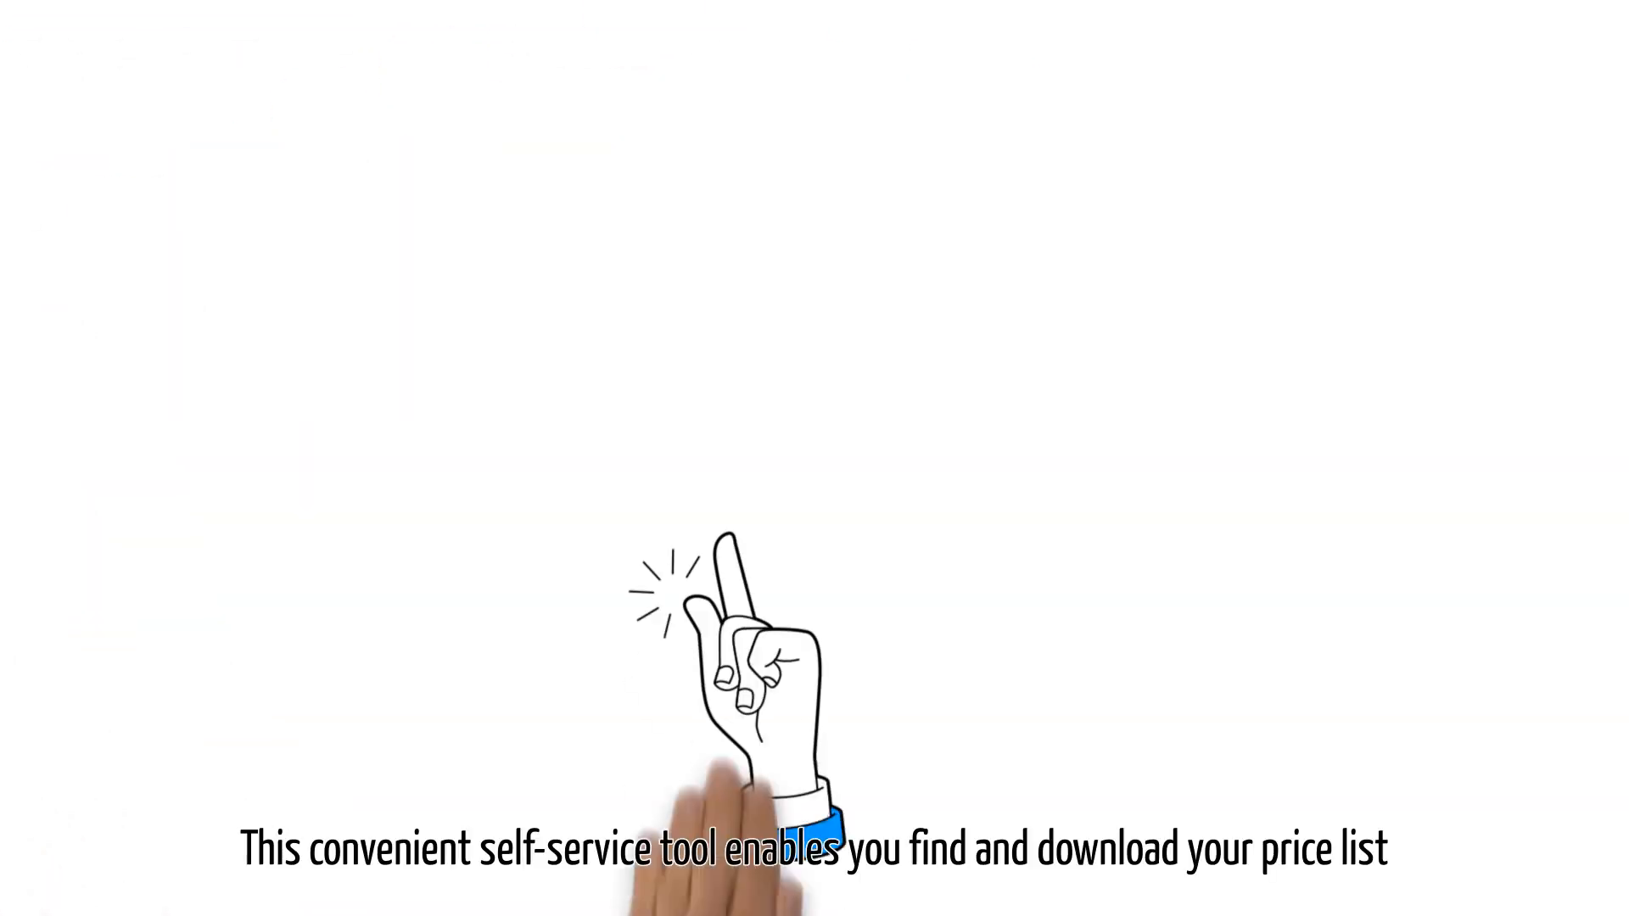
# Open the Price Lists page from the account menu's My Lists section
pyautogui.click(902, 49)
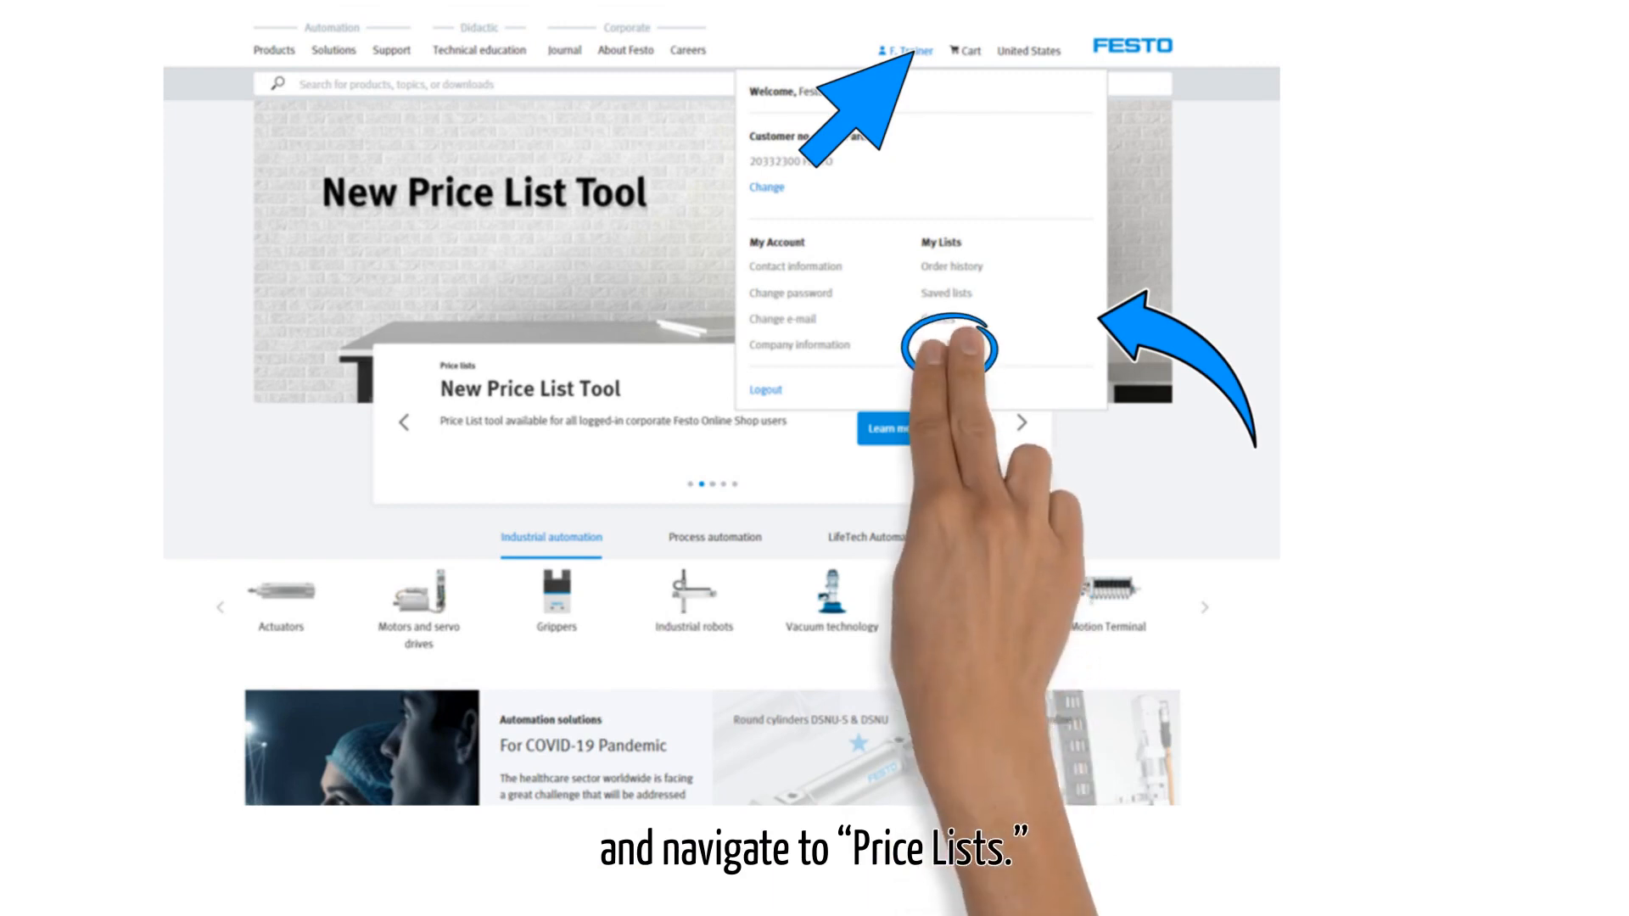
pyautogui.click(950, 346)
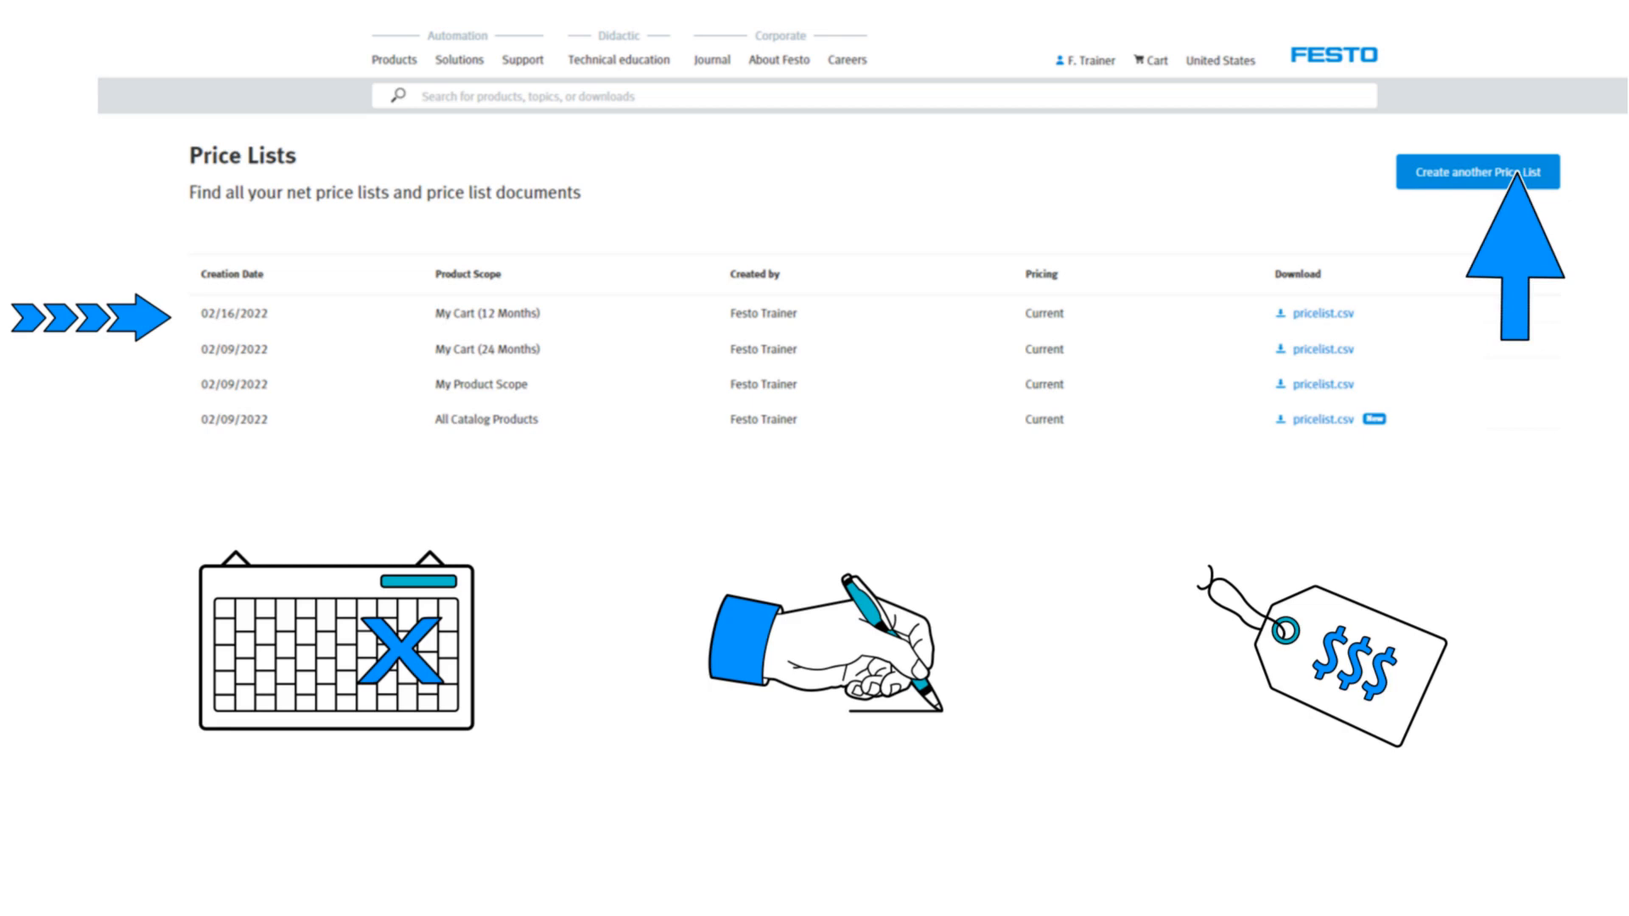
# Start the Create another Price List wizard from the Price Lists page
pyautogui.click(1476, 172)
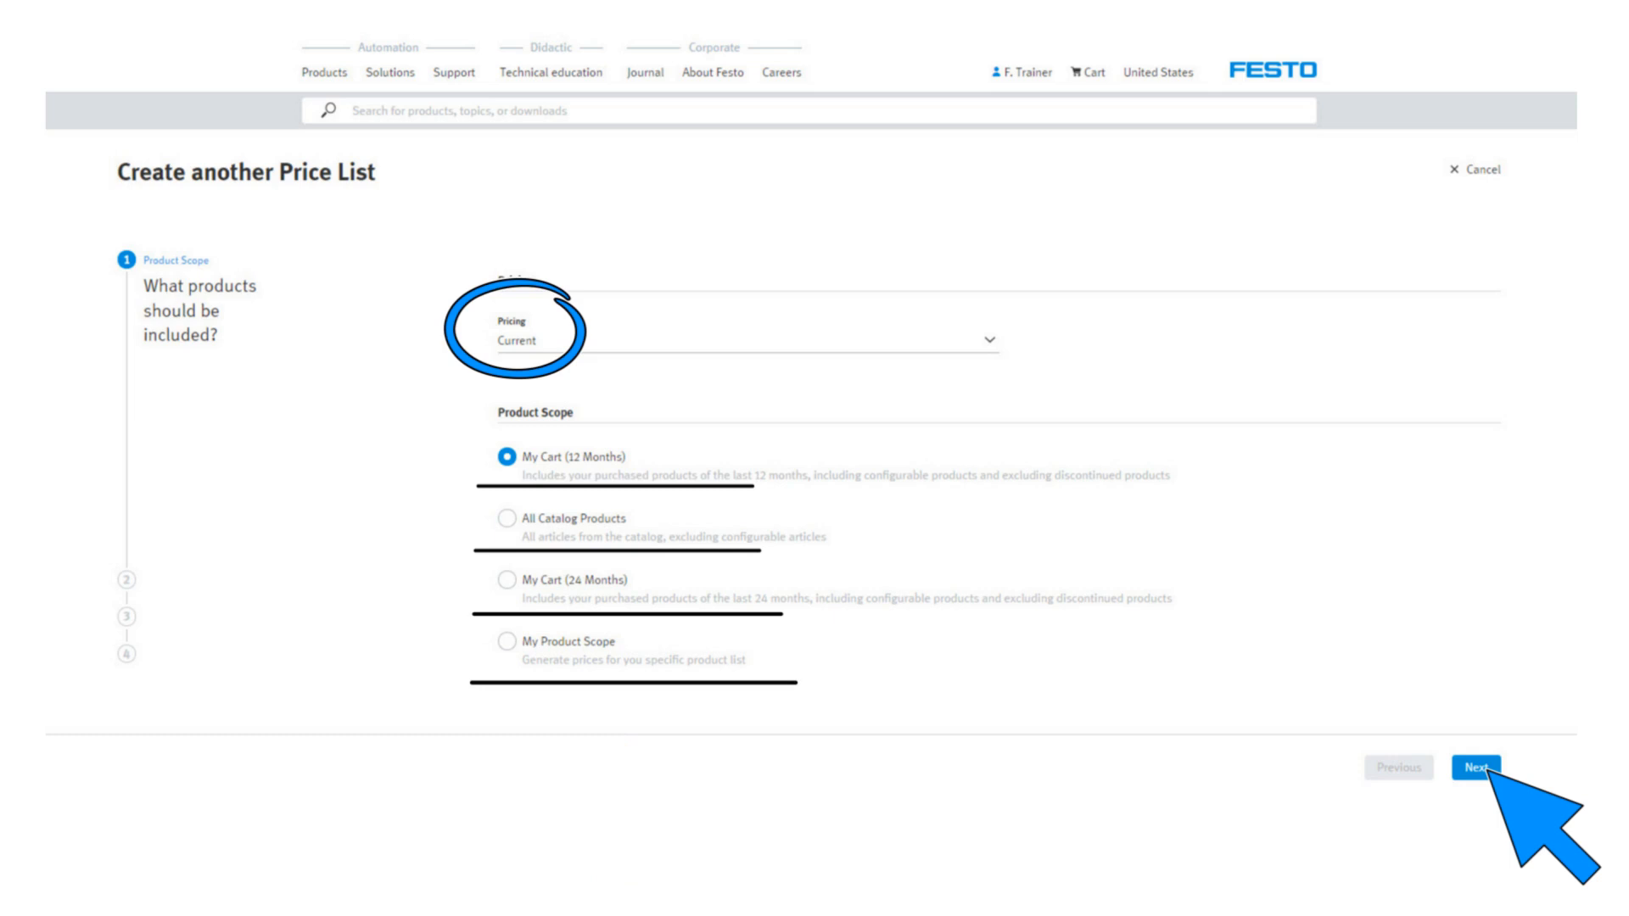
# Keep Current pricing with My Cart (12 Months) scope and continue to Format
pyautogui.click(1474, 767)
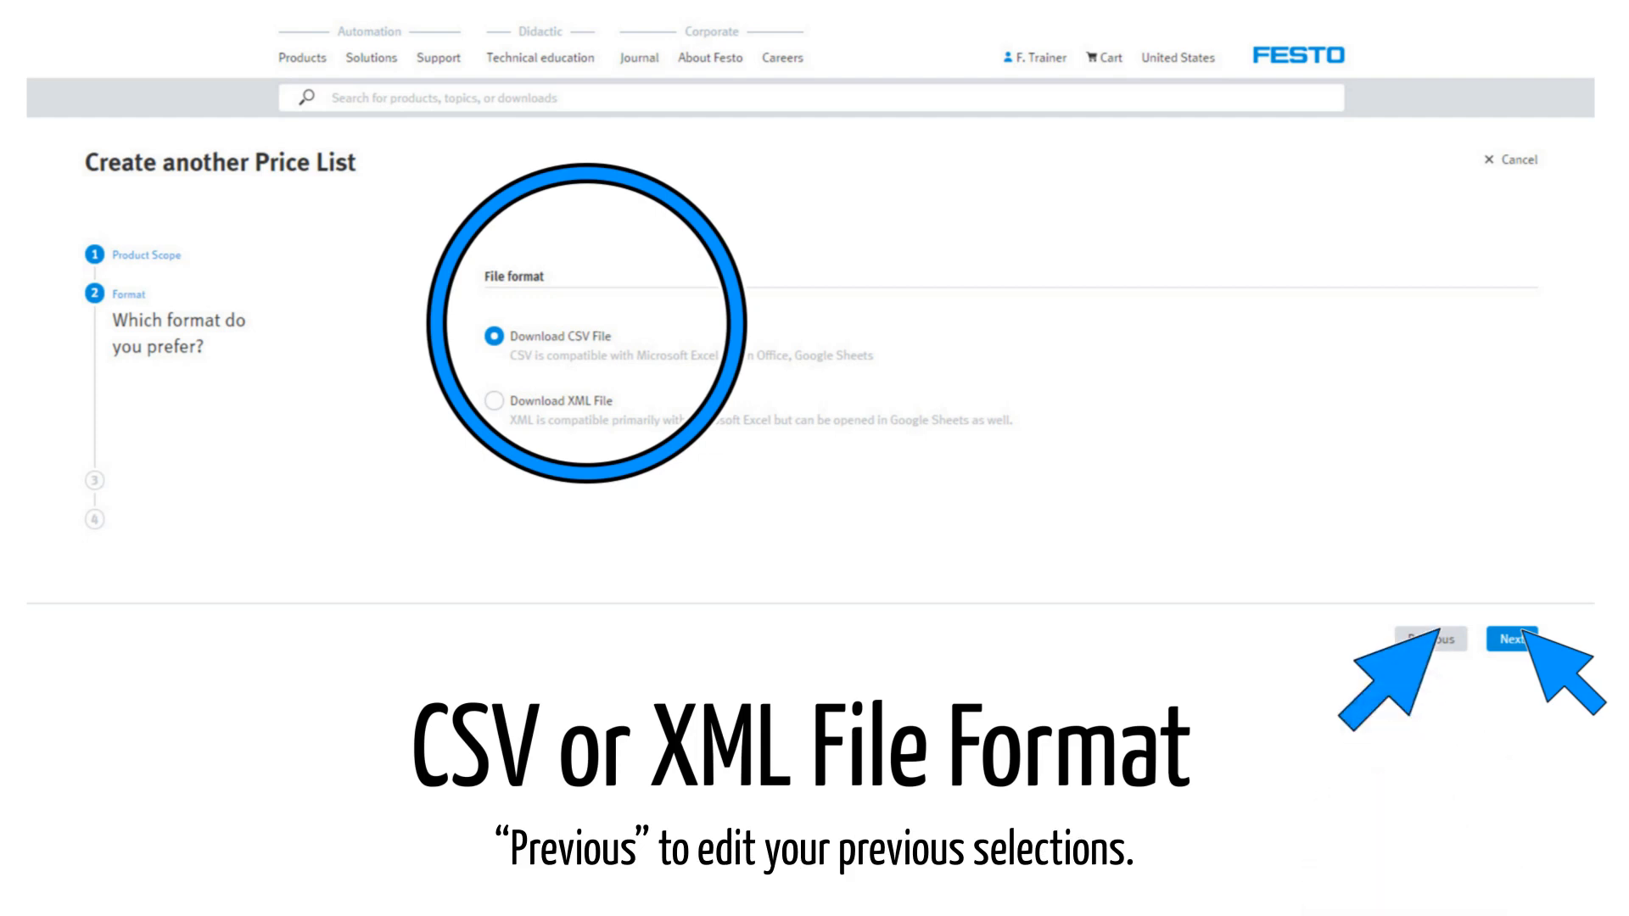
# Keep Download CSV File as the format and continue to the Summary
pyautogui.click(1511, 638)
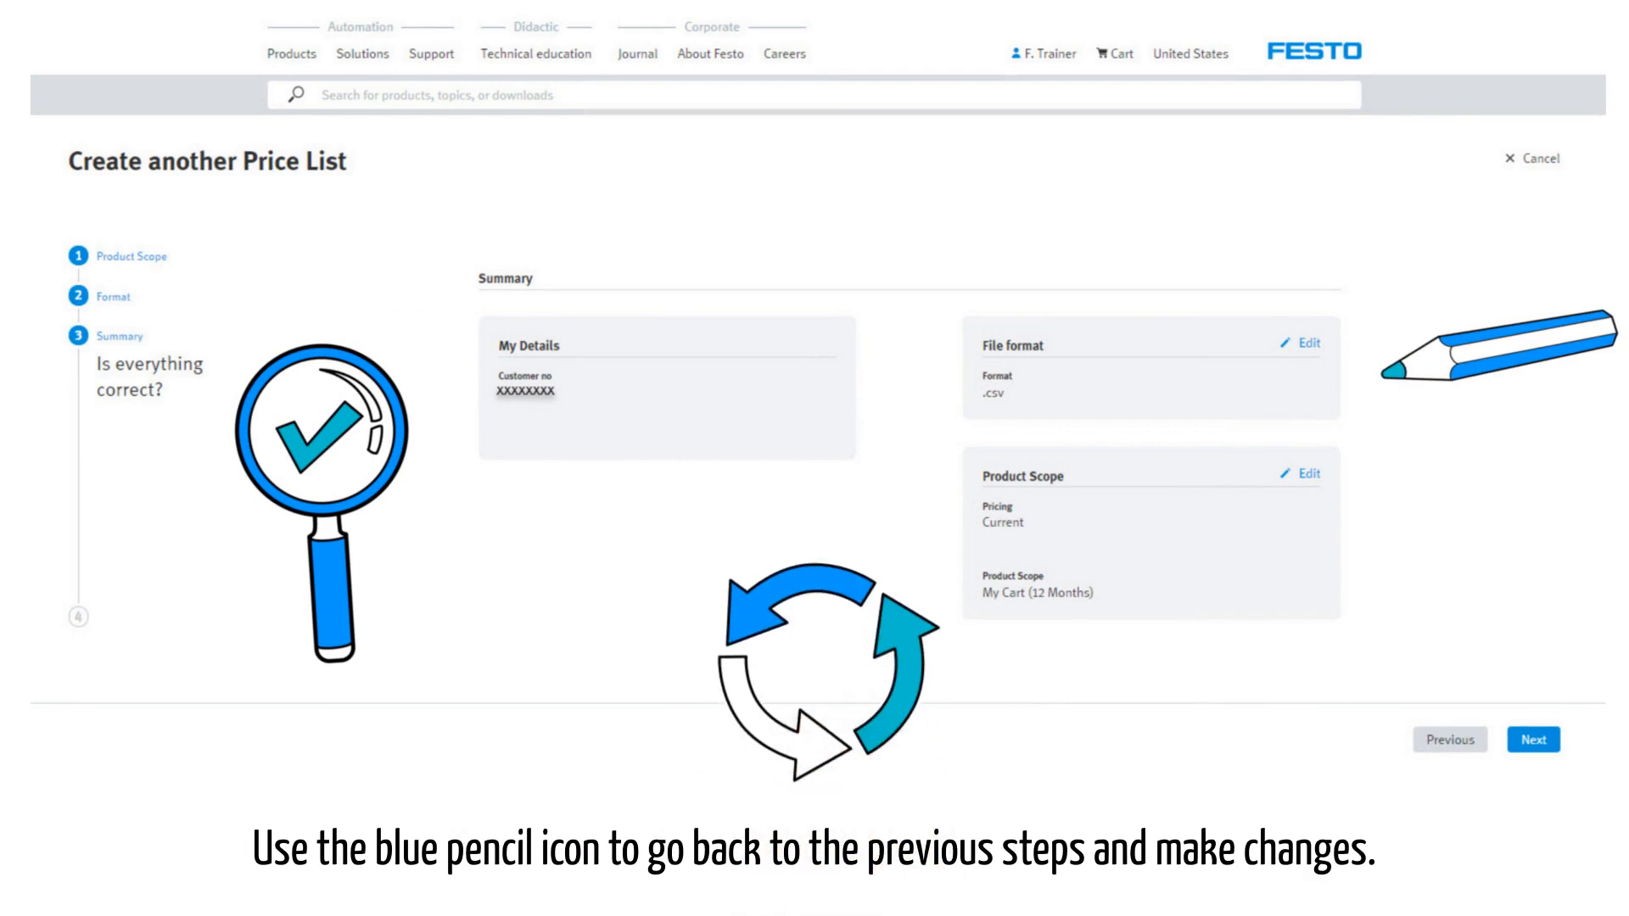
# Accept the summary (CSV, Current pricing, My Cart 12 Months) and continue to Confirmation
pyautogui.click(1523, 752)
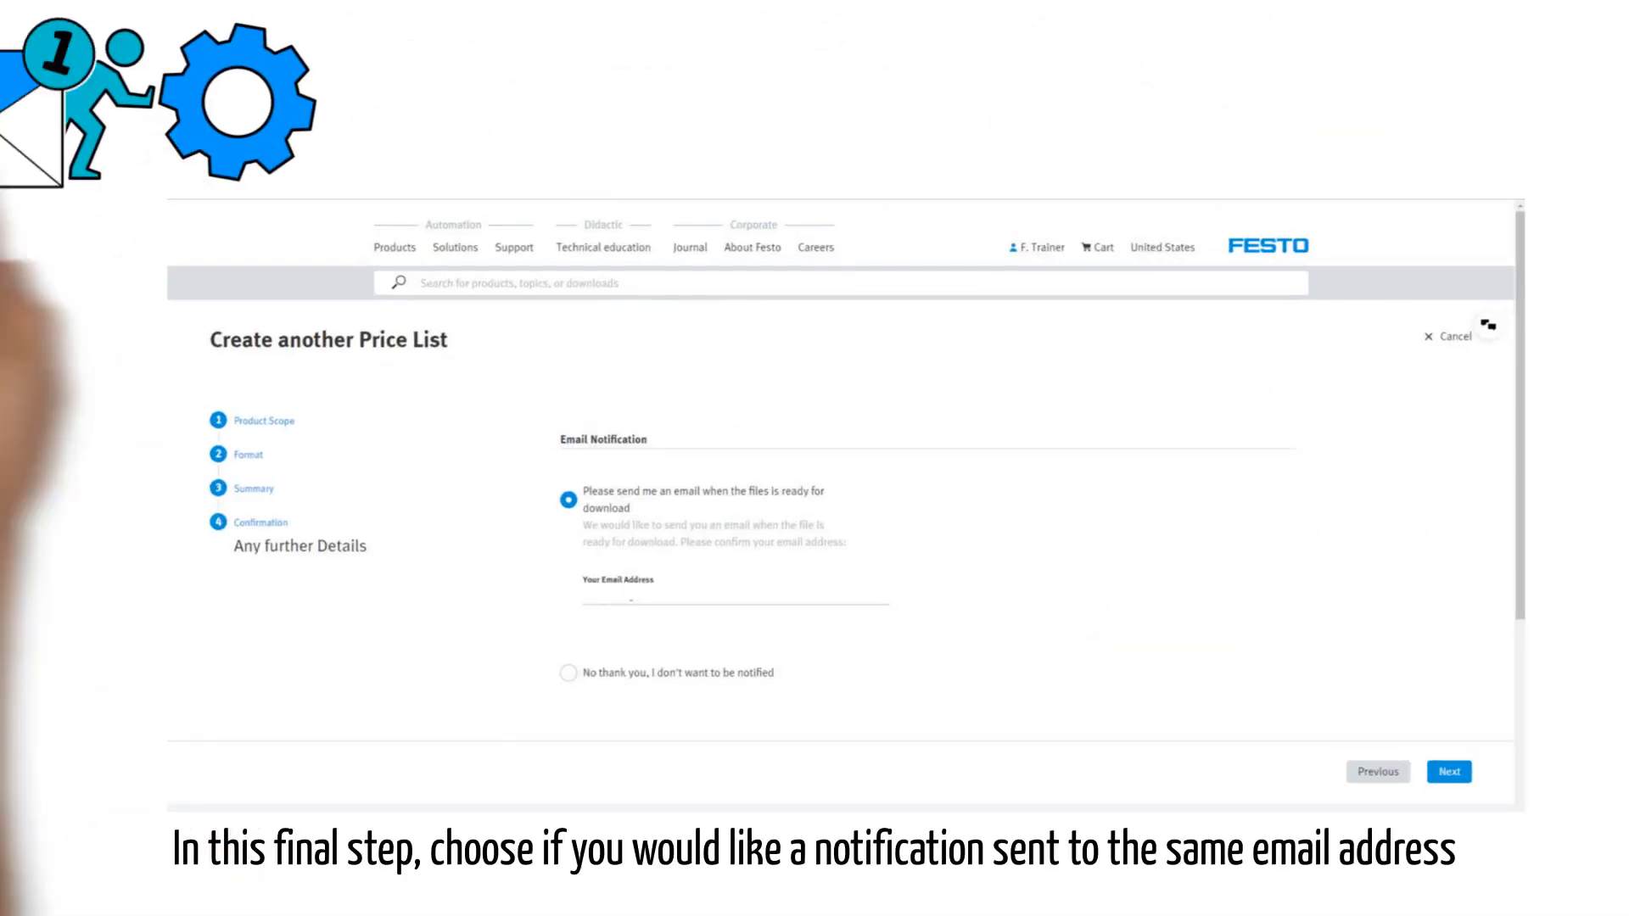